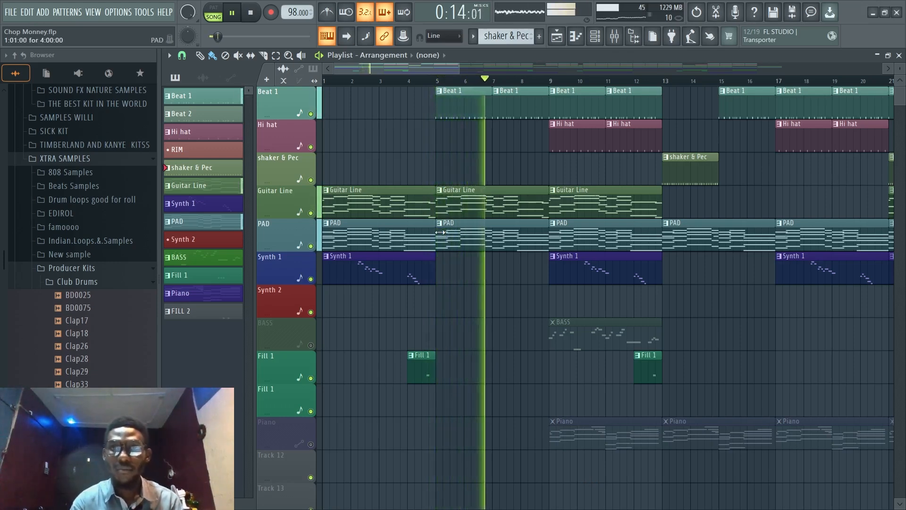
# Step: Stop playback after auditioning the arrangement, returning to the song start
pyautogui.click(250, 11)
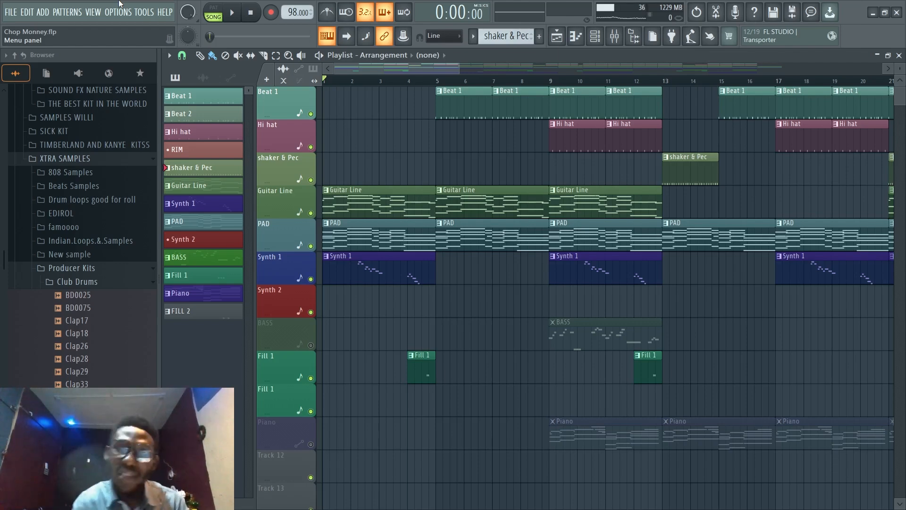
# Step: Replay the song, unmute the BASS and Piano tracks, and stop back at the start
pyautogui.click(231, 11)
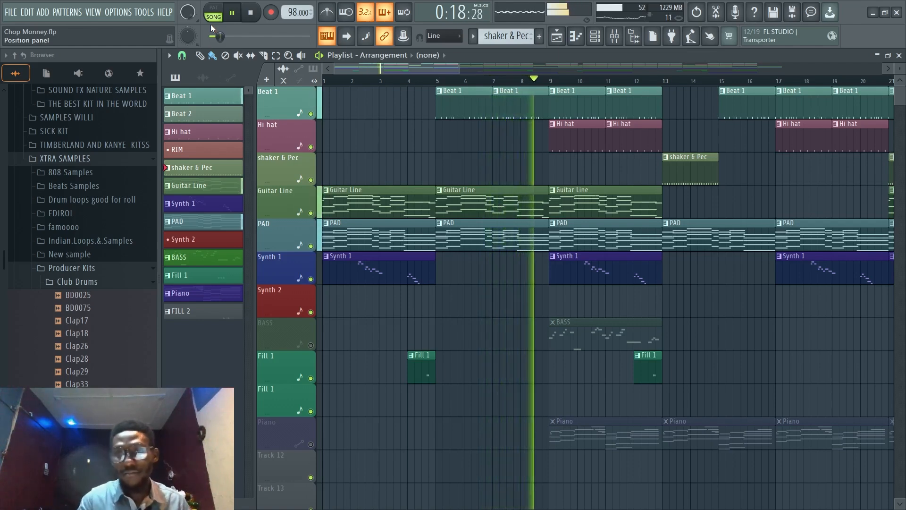
pyautogui.click(232, 11)
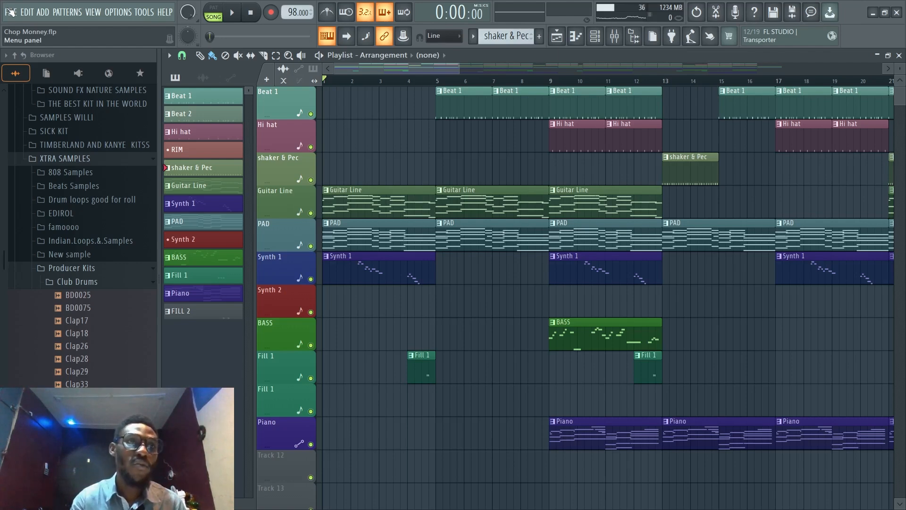
# Step: Show File > Export with the Project bones and Project data files options
pyautogui.click(11, 12)
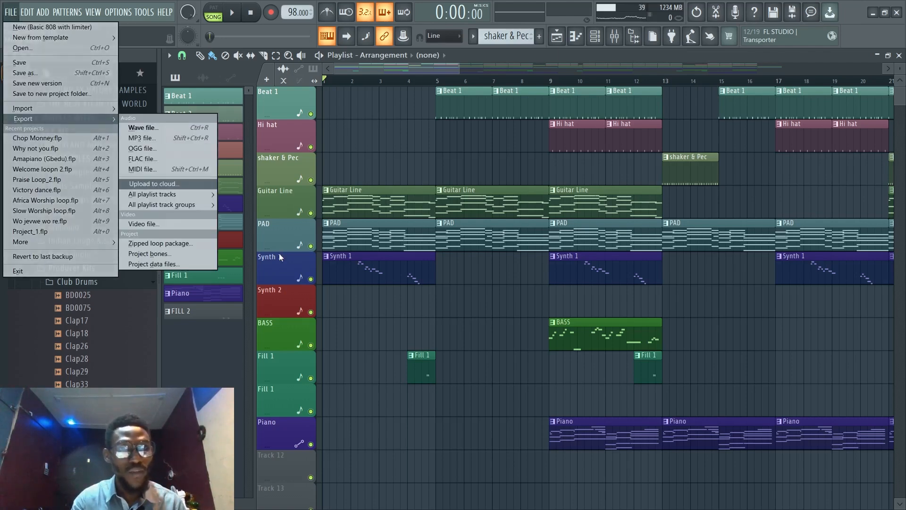
pyautogui.moveTo(159, 254)
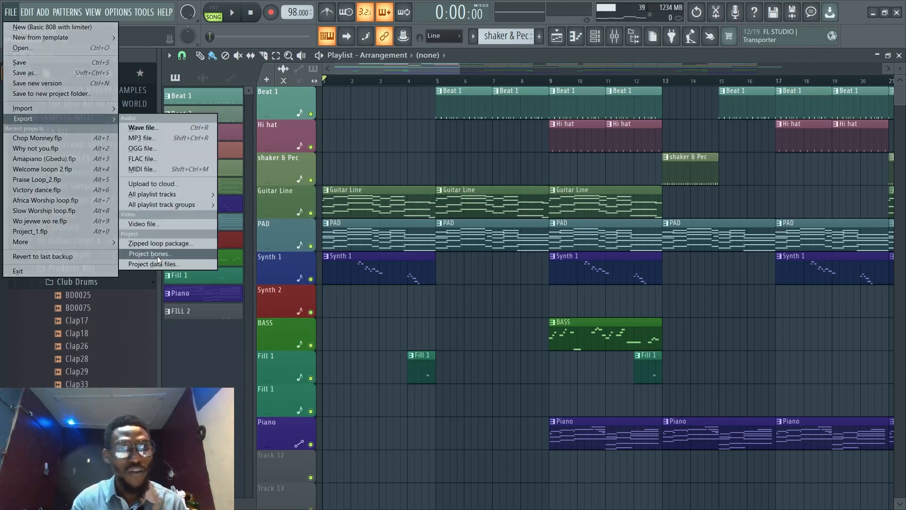
pyautogui.moveTo(155, 265)
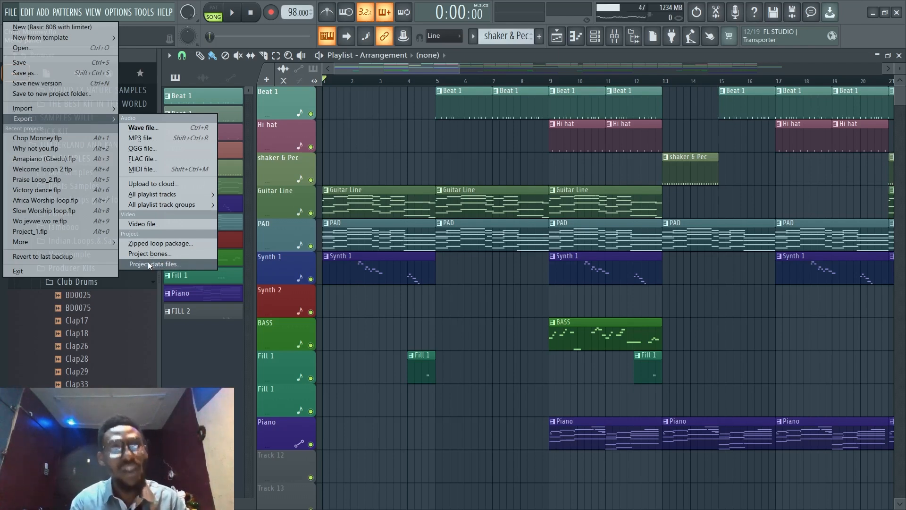
# Step: Create an empty folder named 'DATA FILES' inside Music and open it
pyautogui.click(283, 495)
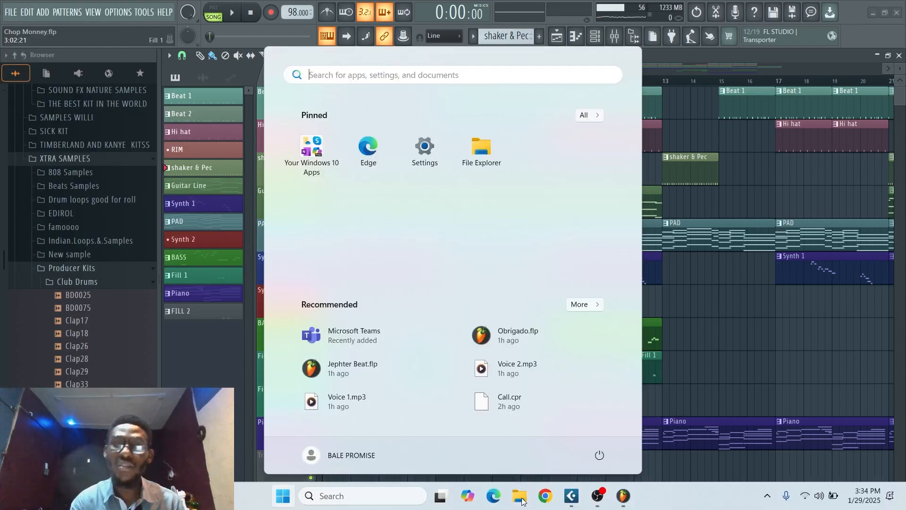
pyautogui.moveTo(270, 172)
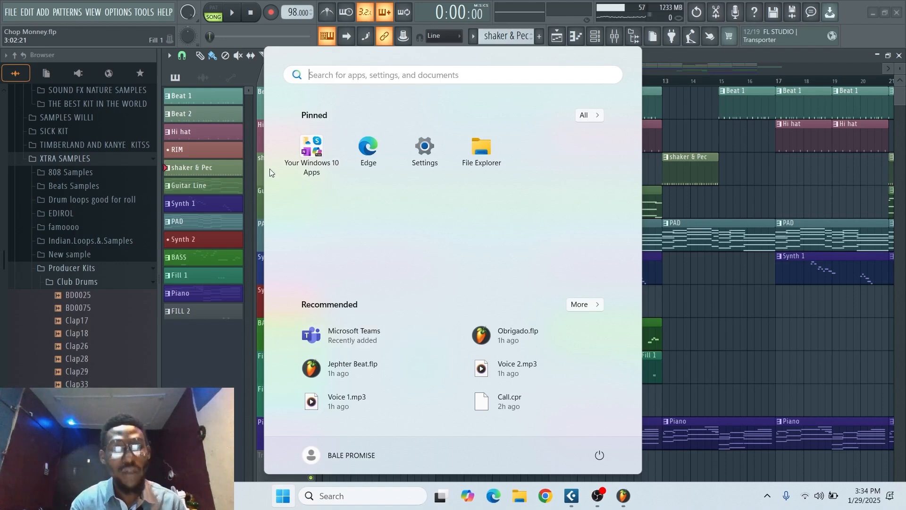
pyautogui.moveTo(362, 226)
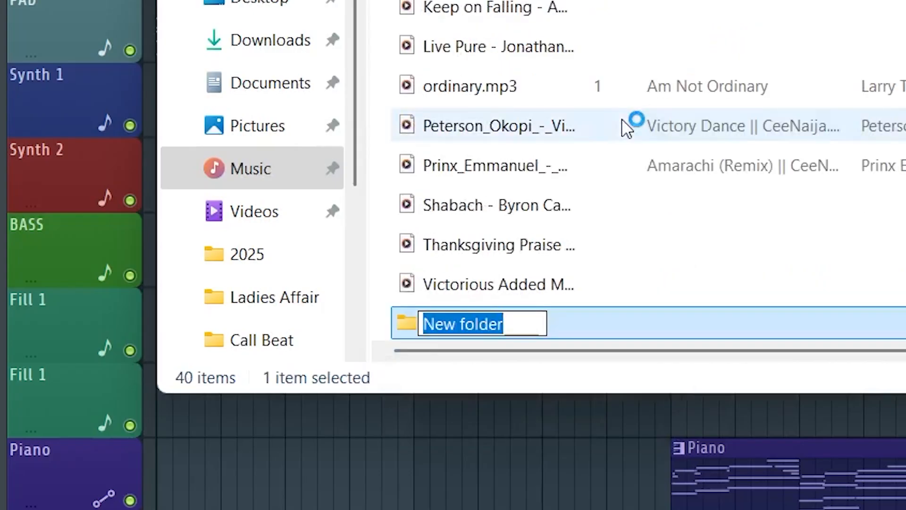
pyautogui.write('DATA')
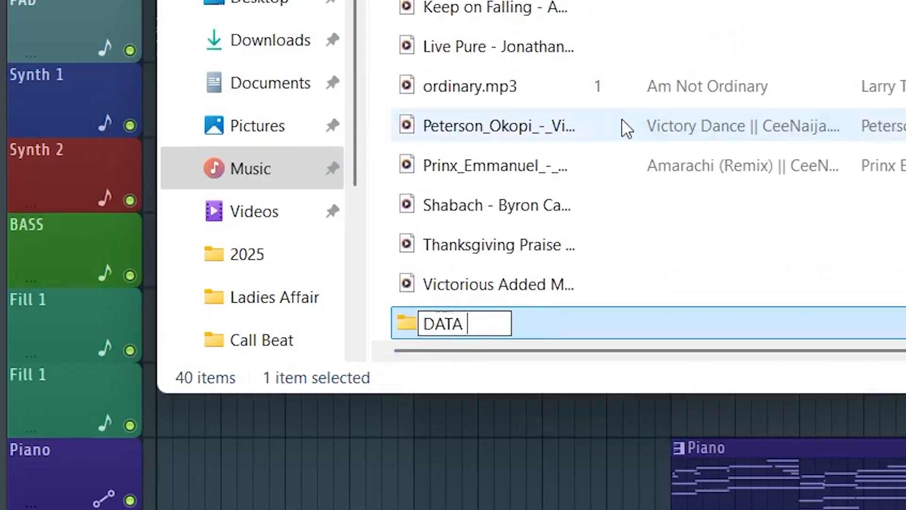
pyautogui.write('FILES')
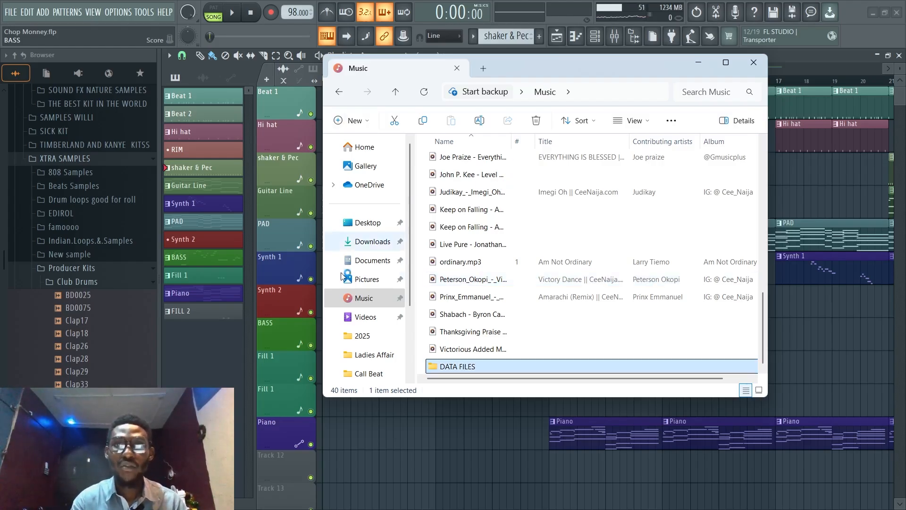
pyautogui.click(364, 298)
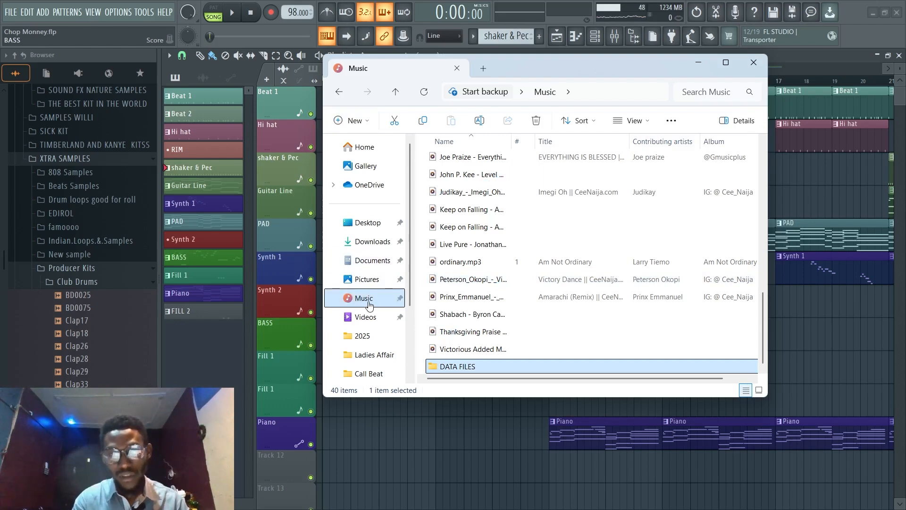
pyautogui.doubleClick(457, 366)
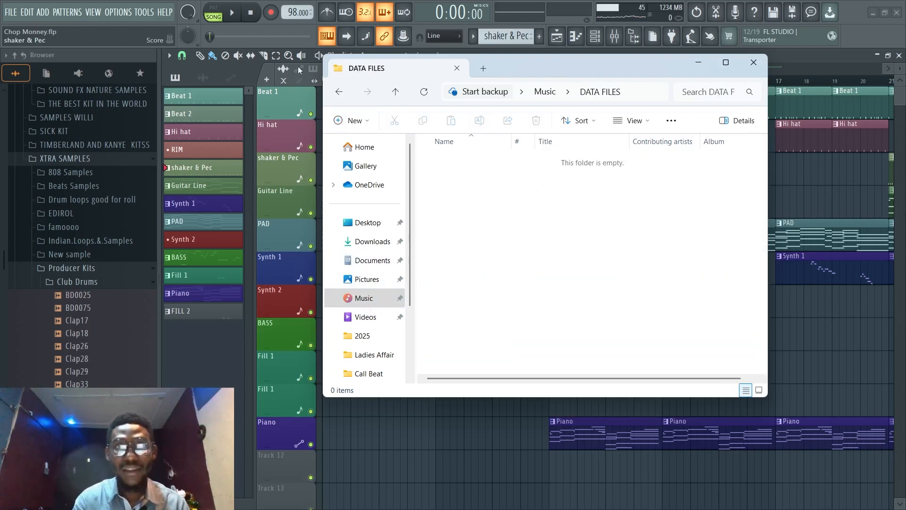
pyautogui.click(11, 12)
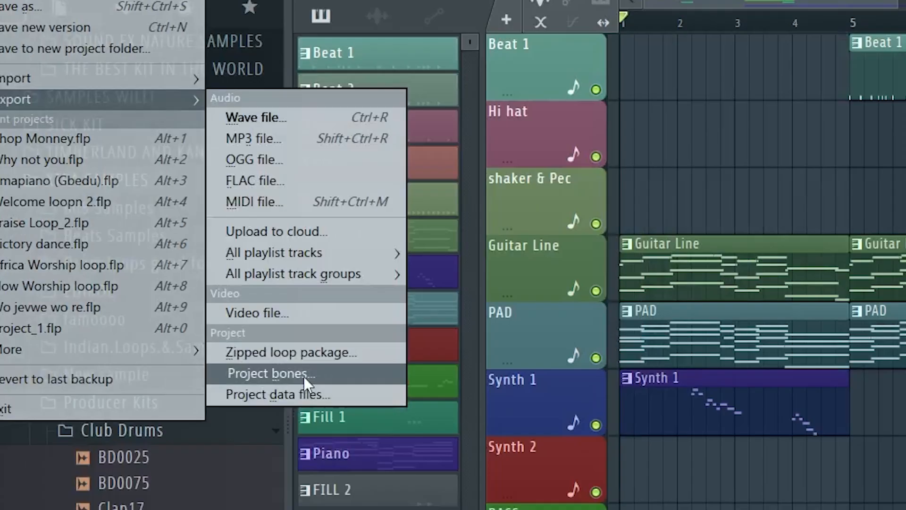
# Step: Export the Chop Monney project bones to a destination in the Music library
pyautogui.click(270, 373)
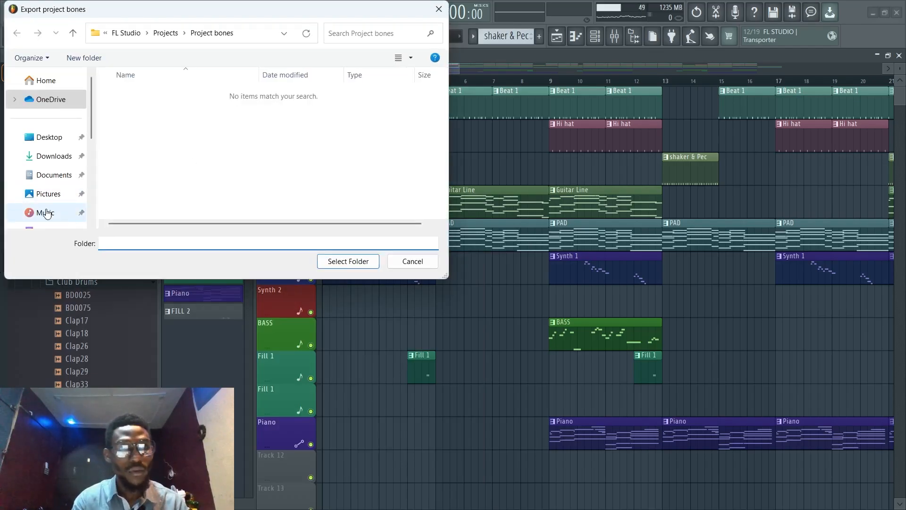
pyautogui.click(45, 212)
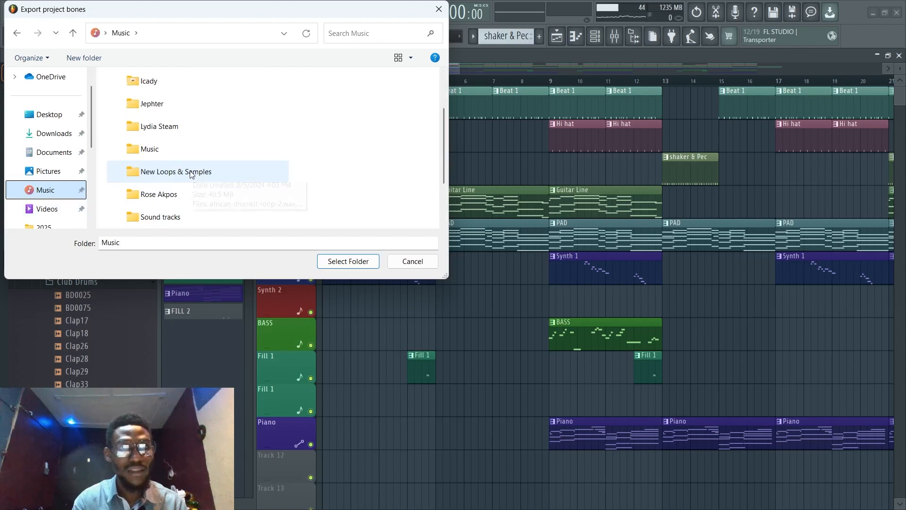
pyautogui.click(348, 261)
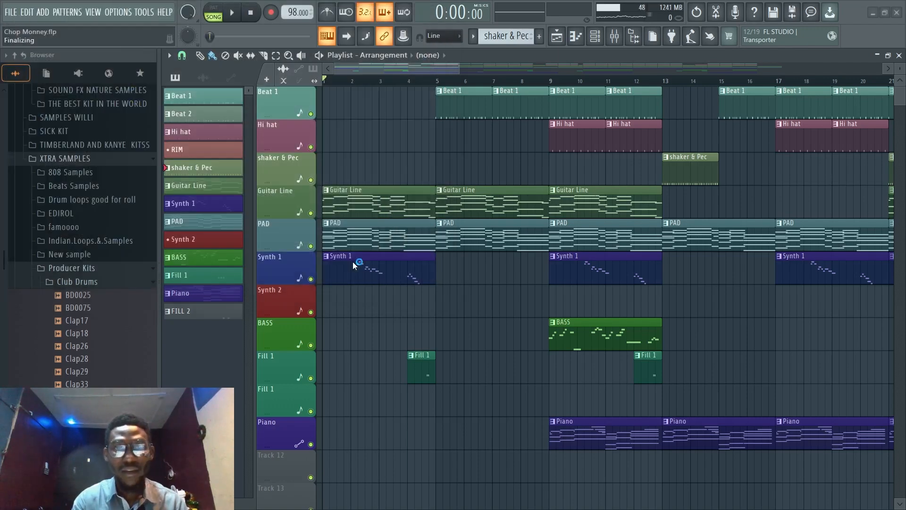
pyautogui.moveTo(414, 282)
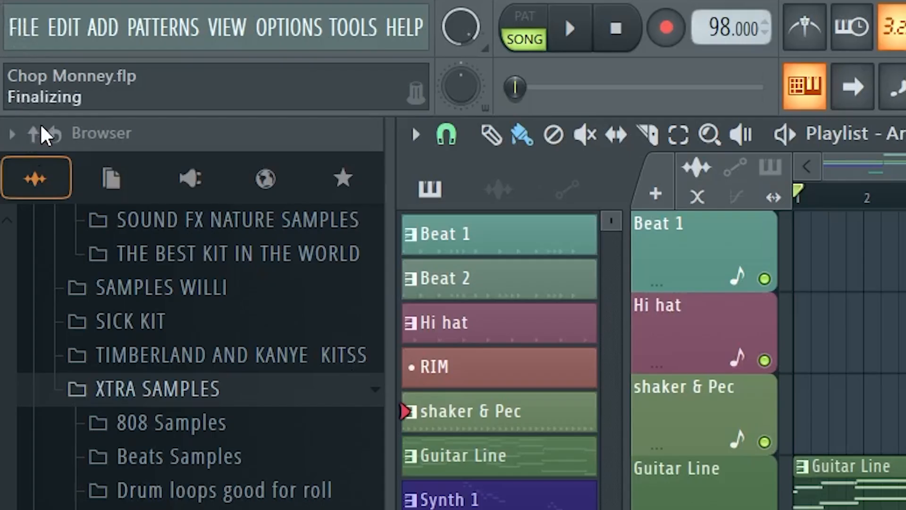
# Step: Collect the project data files into Music > DATA FILES
pyautogui.click(10, 11)
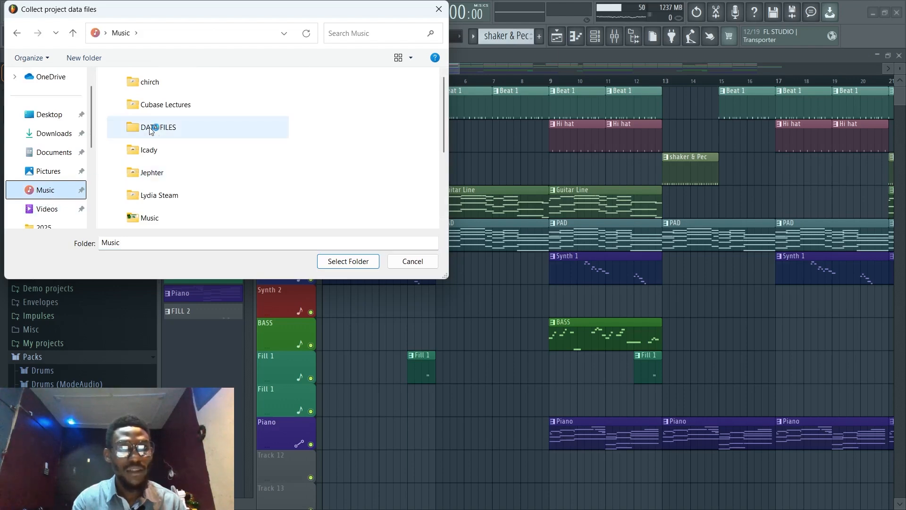
pyautogui.click(158, 126)
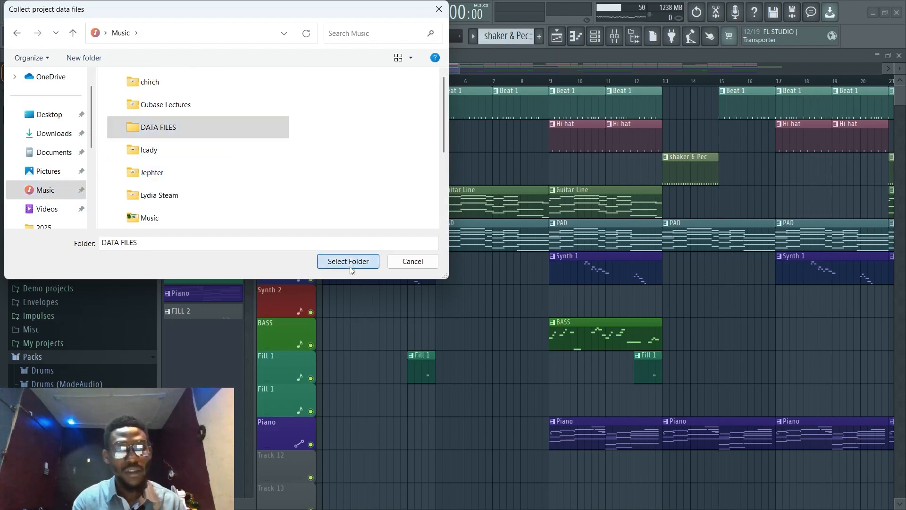
pyautogui.click(347, 261)
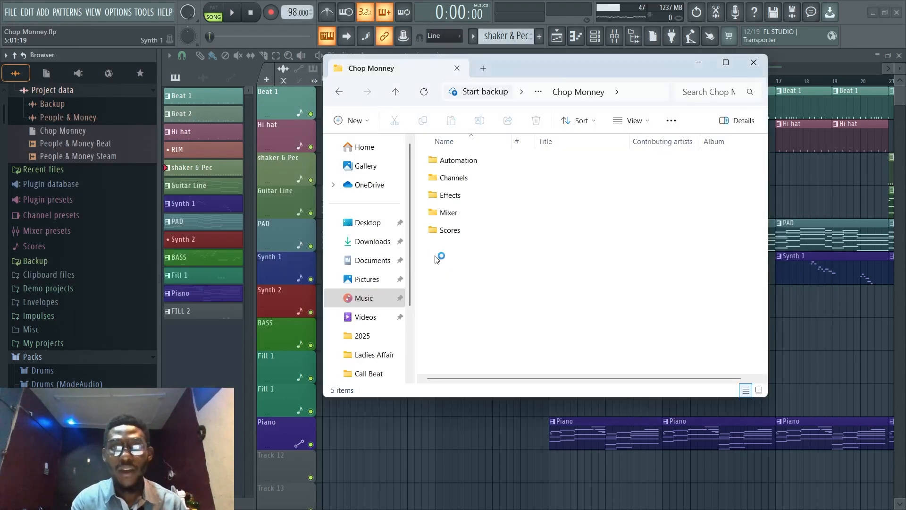
# Step: Browse Music > DATA FILES, checking the Chop Monney folder and 13 WAV samples
pyautogui.click(364, 298)
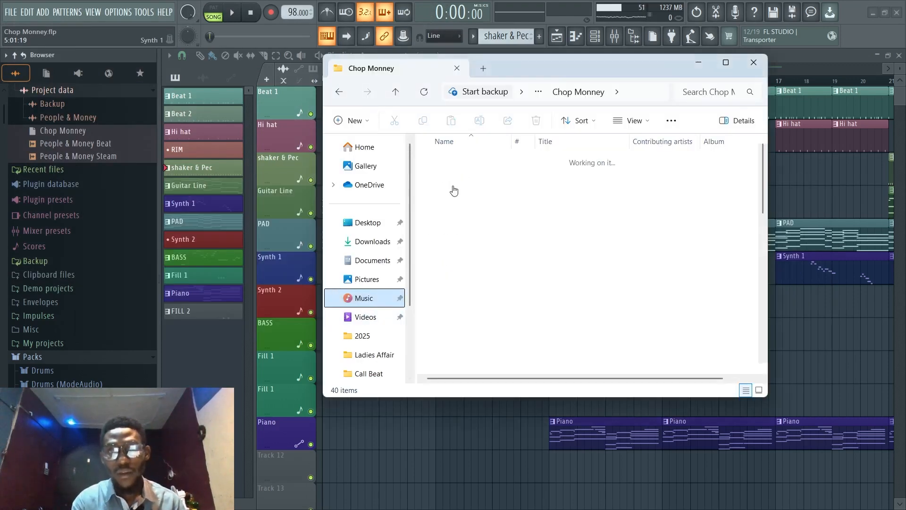
pyautogui.click(363, 297)
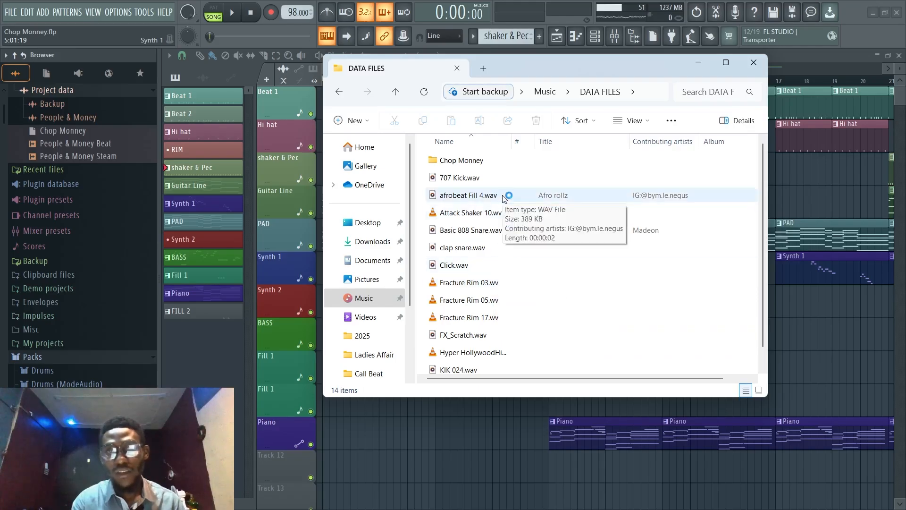
pyautogui.click(754, 62)
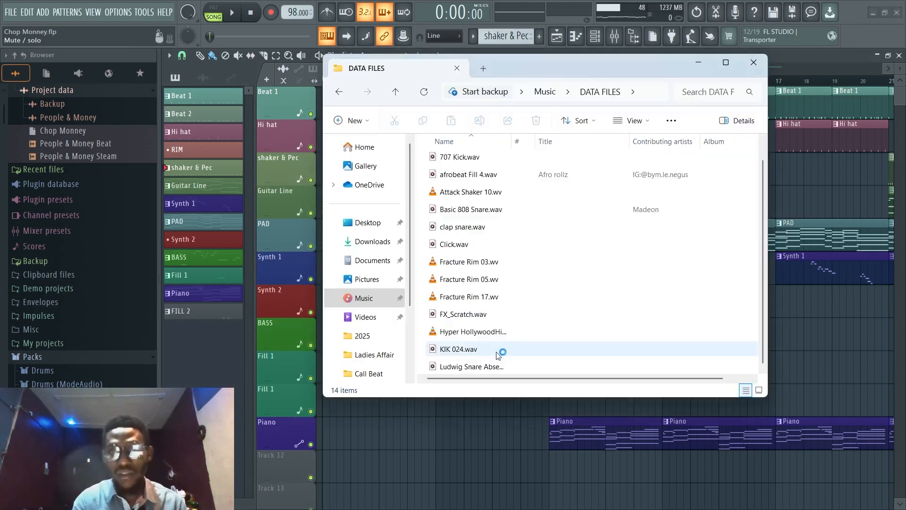
pyautogui.scroll(3)
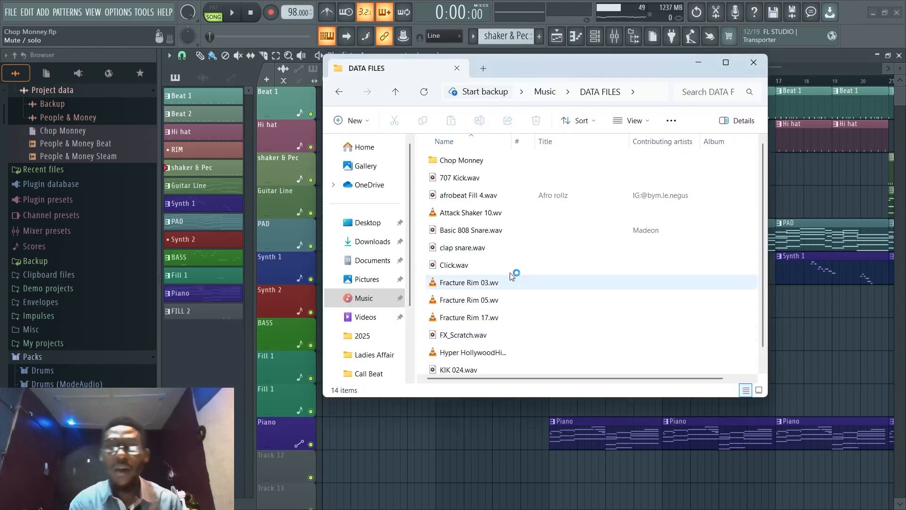
pyautogui.scroll(-3)
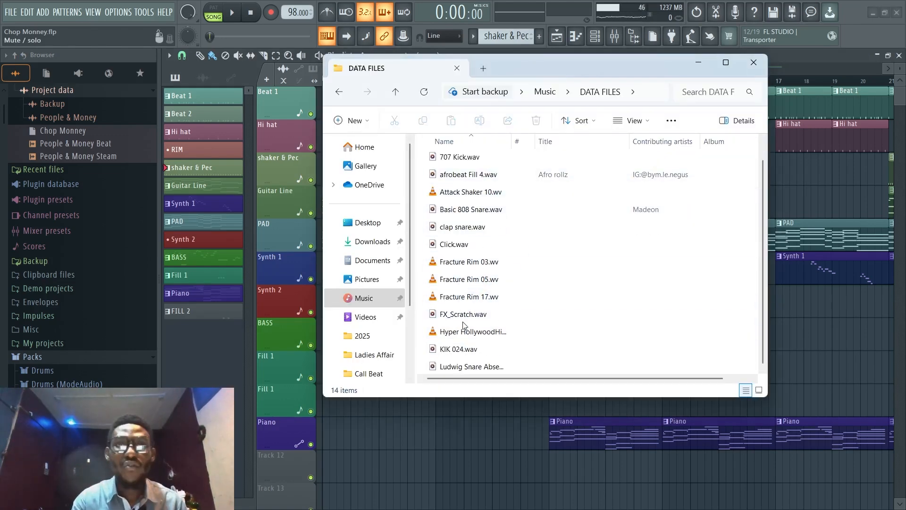
pyautogui.click(11, 11)
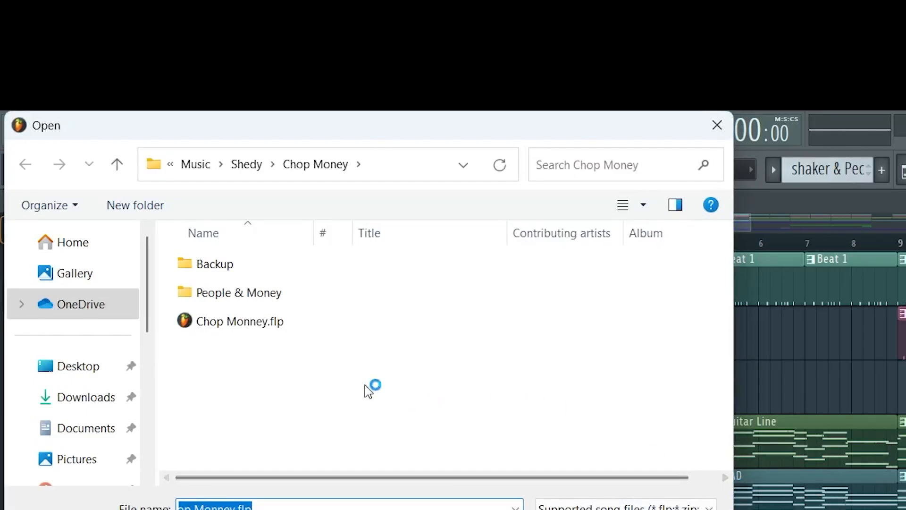
# Step: Copy Chop Monney.flp from Music > Shedy > Chop Money into DATA FILES
pyautogui.click(239, 321)
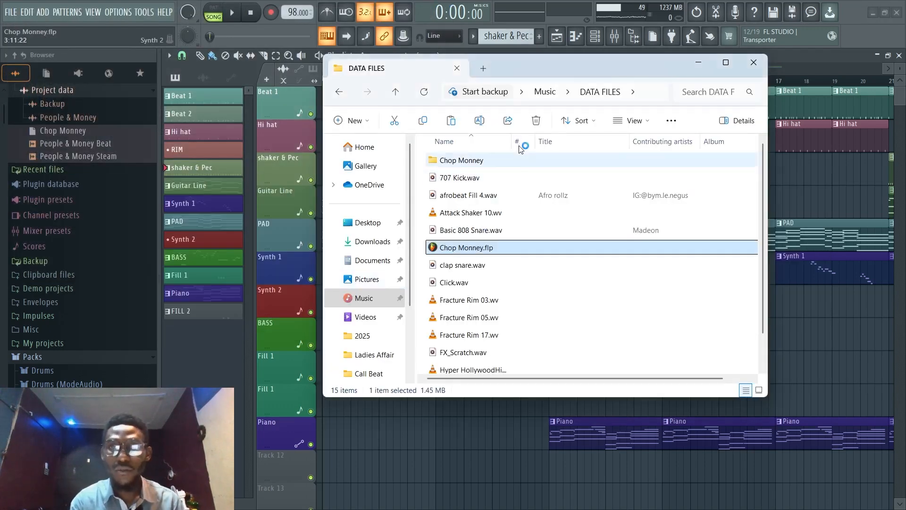
pyautogui.click(396, 91)
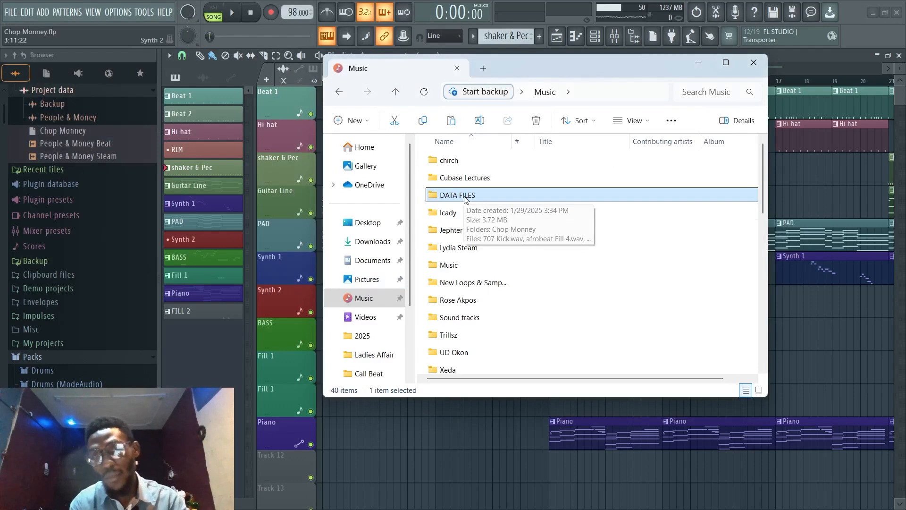
pyautogui.doubleClick(458, 195)
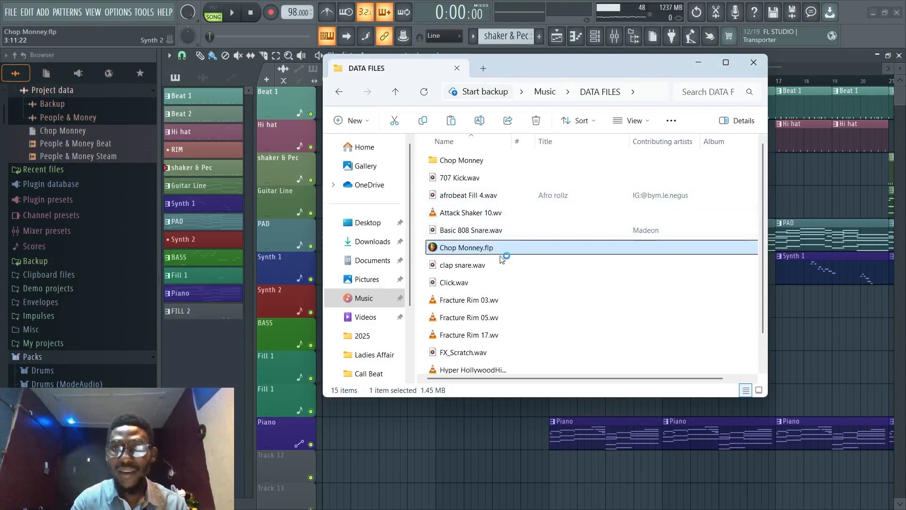
pyautogui.scroll(-3)
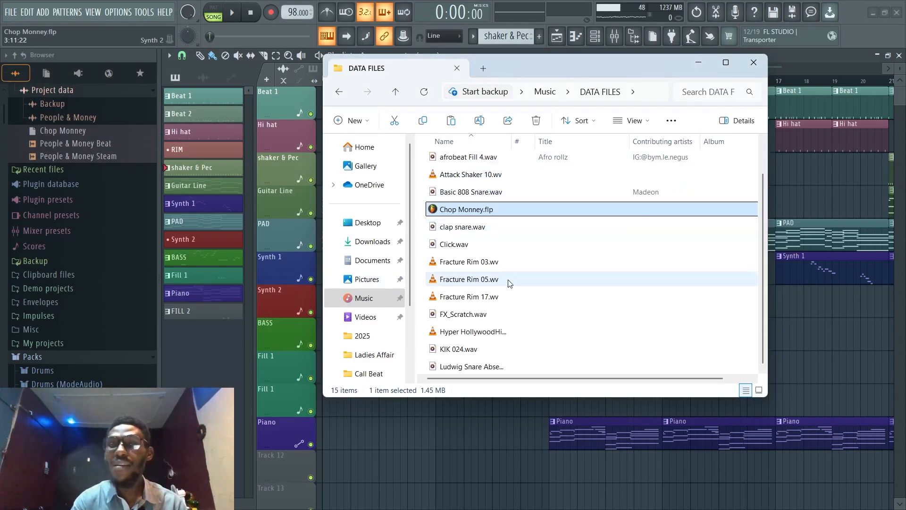
pyautogui.scroll(3)
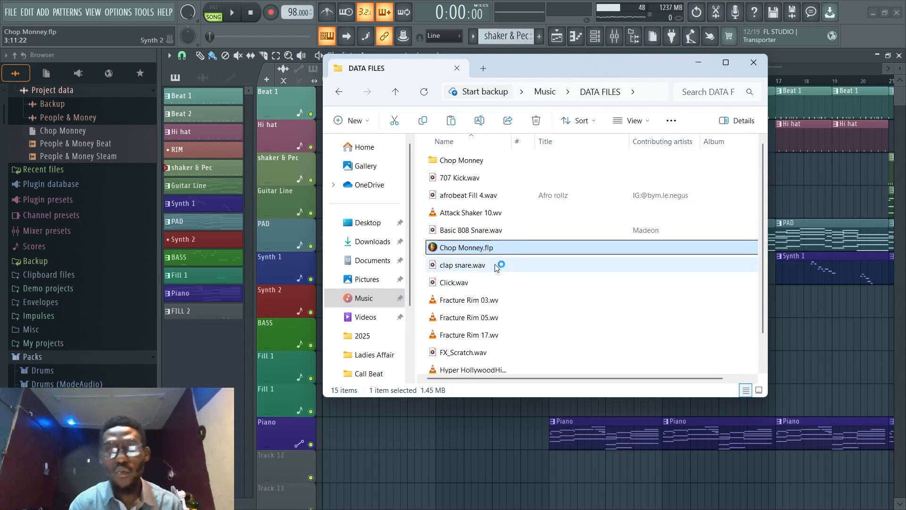
pyautogui.moveTo(465, 248)
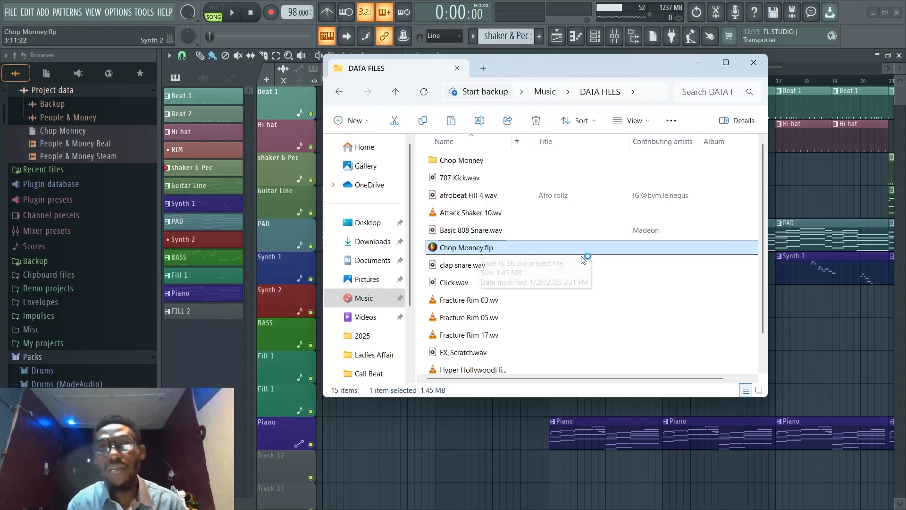
pyautogui.moveTo(546, 268)
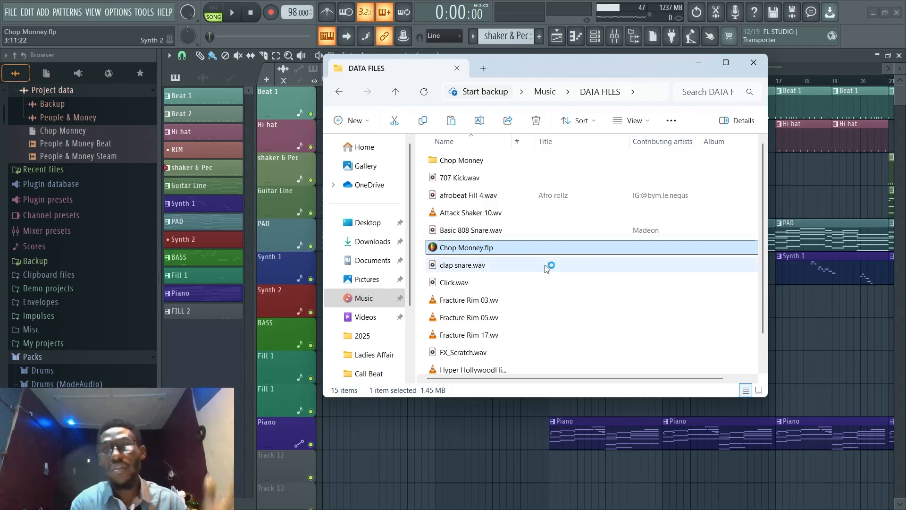